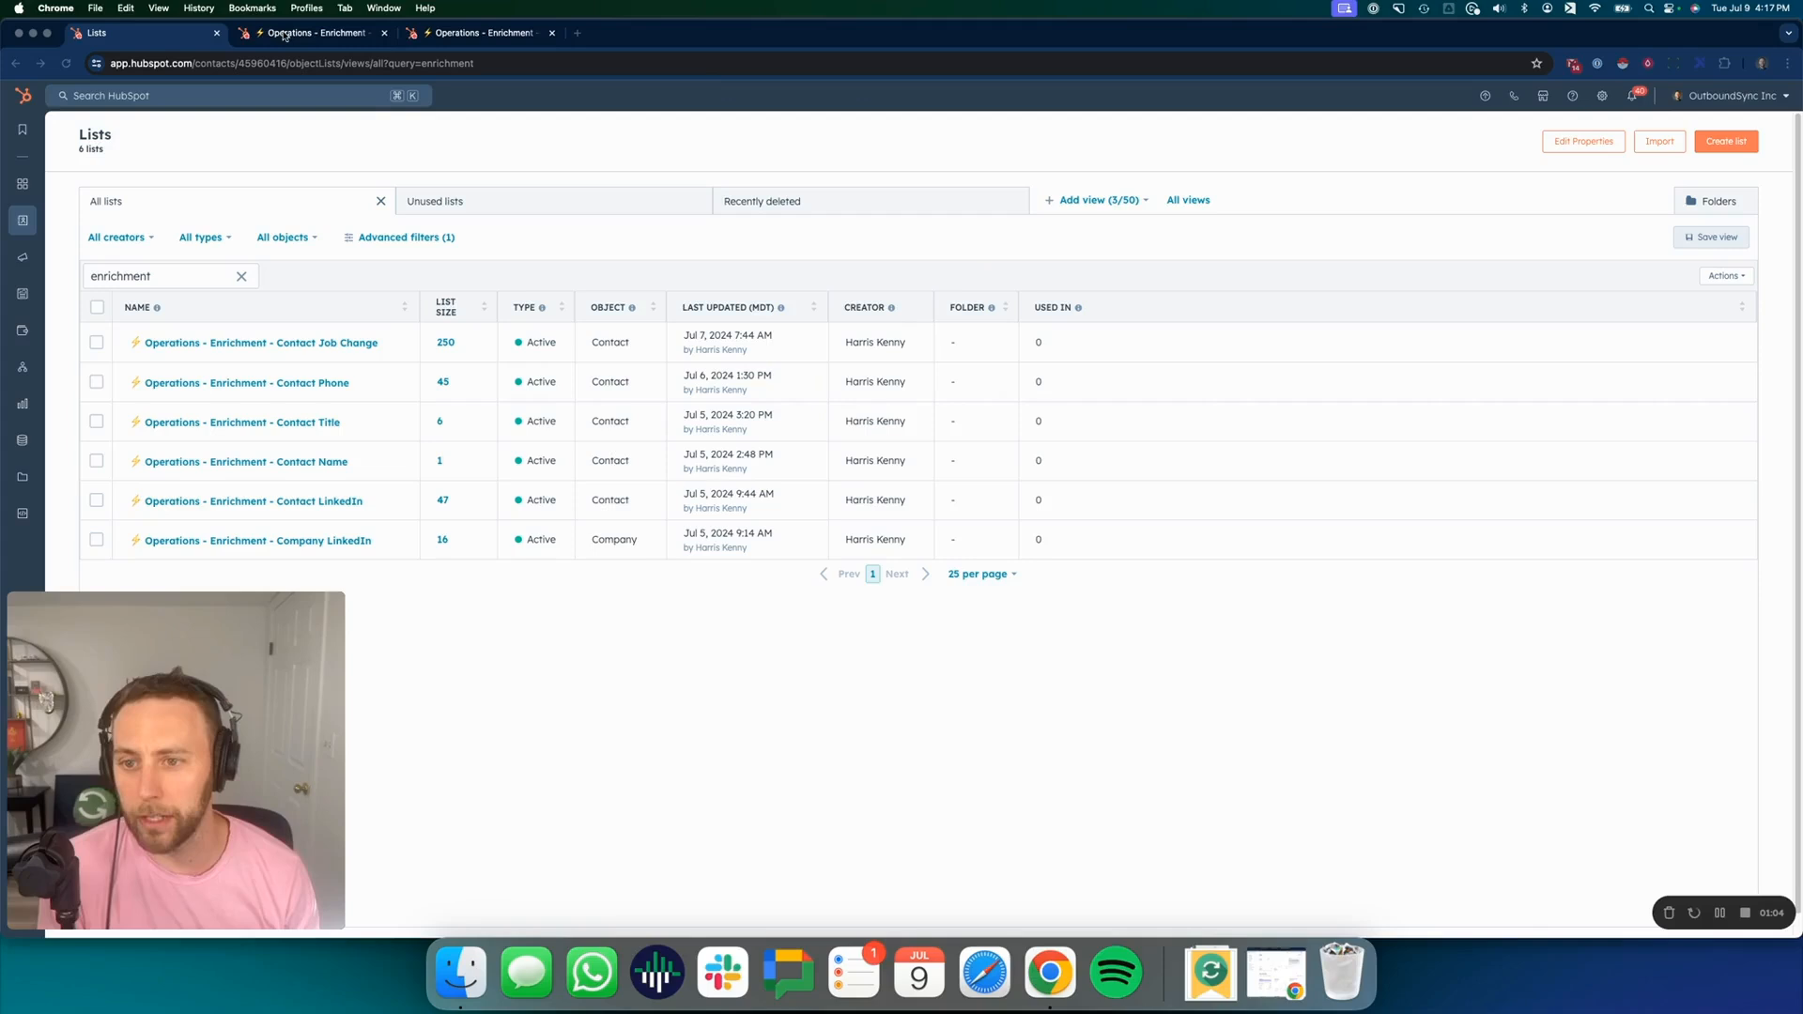
Bring up the HubSpot Operations - Enrichment - Contact Title list of six contacts and its filters
left_click(245, 461)
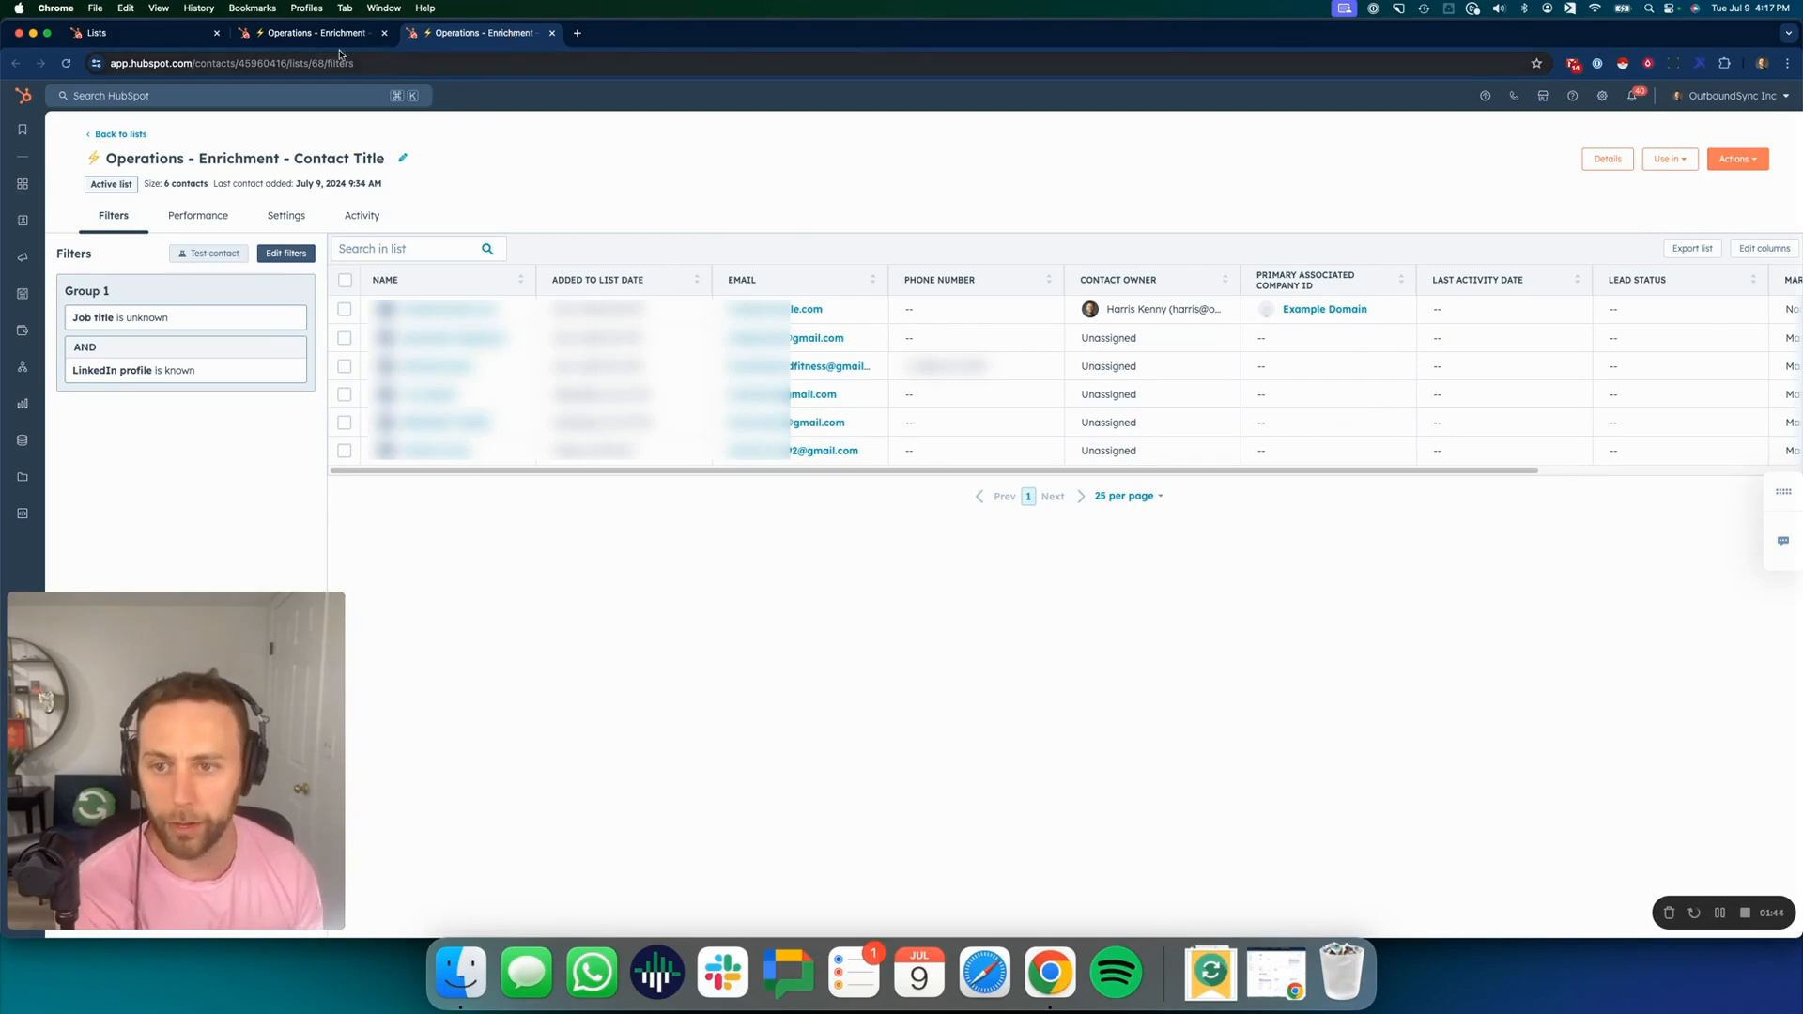
left_click(313, 32)
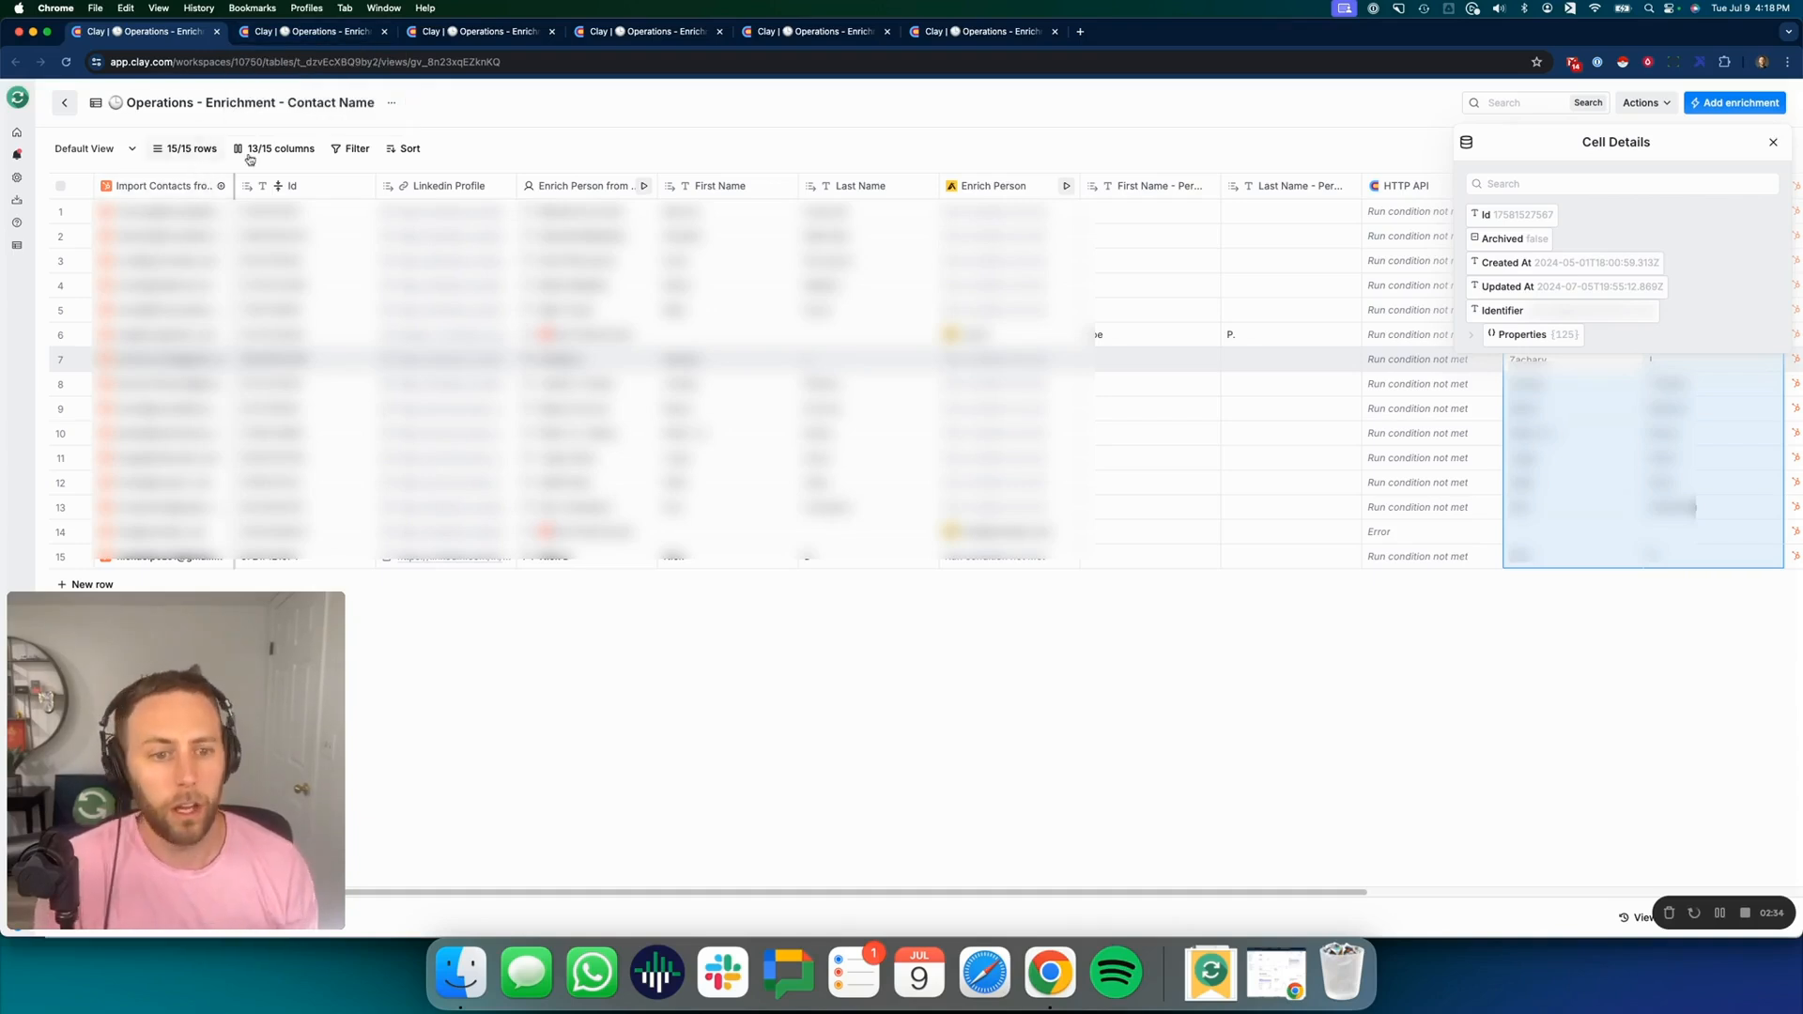
mouse_move(640, 185)
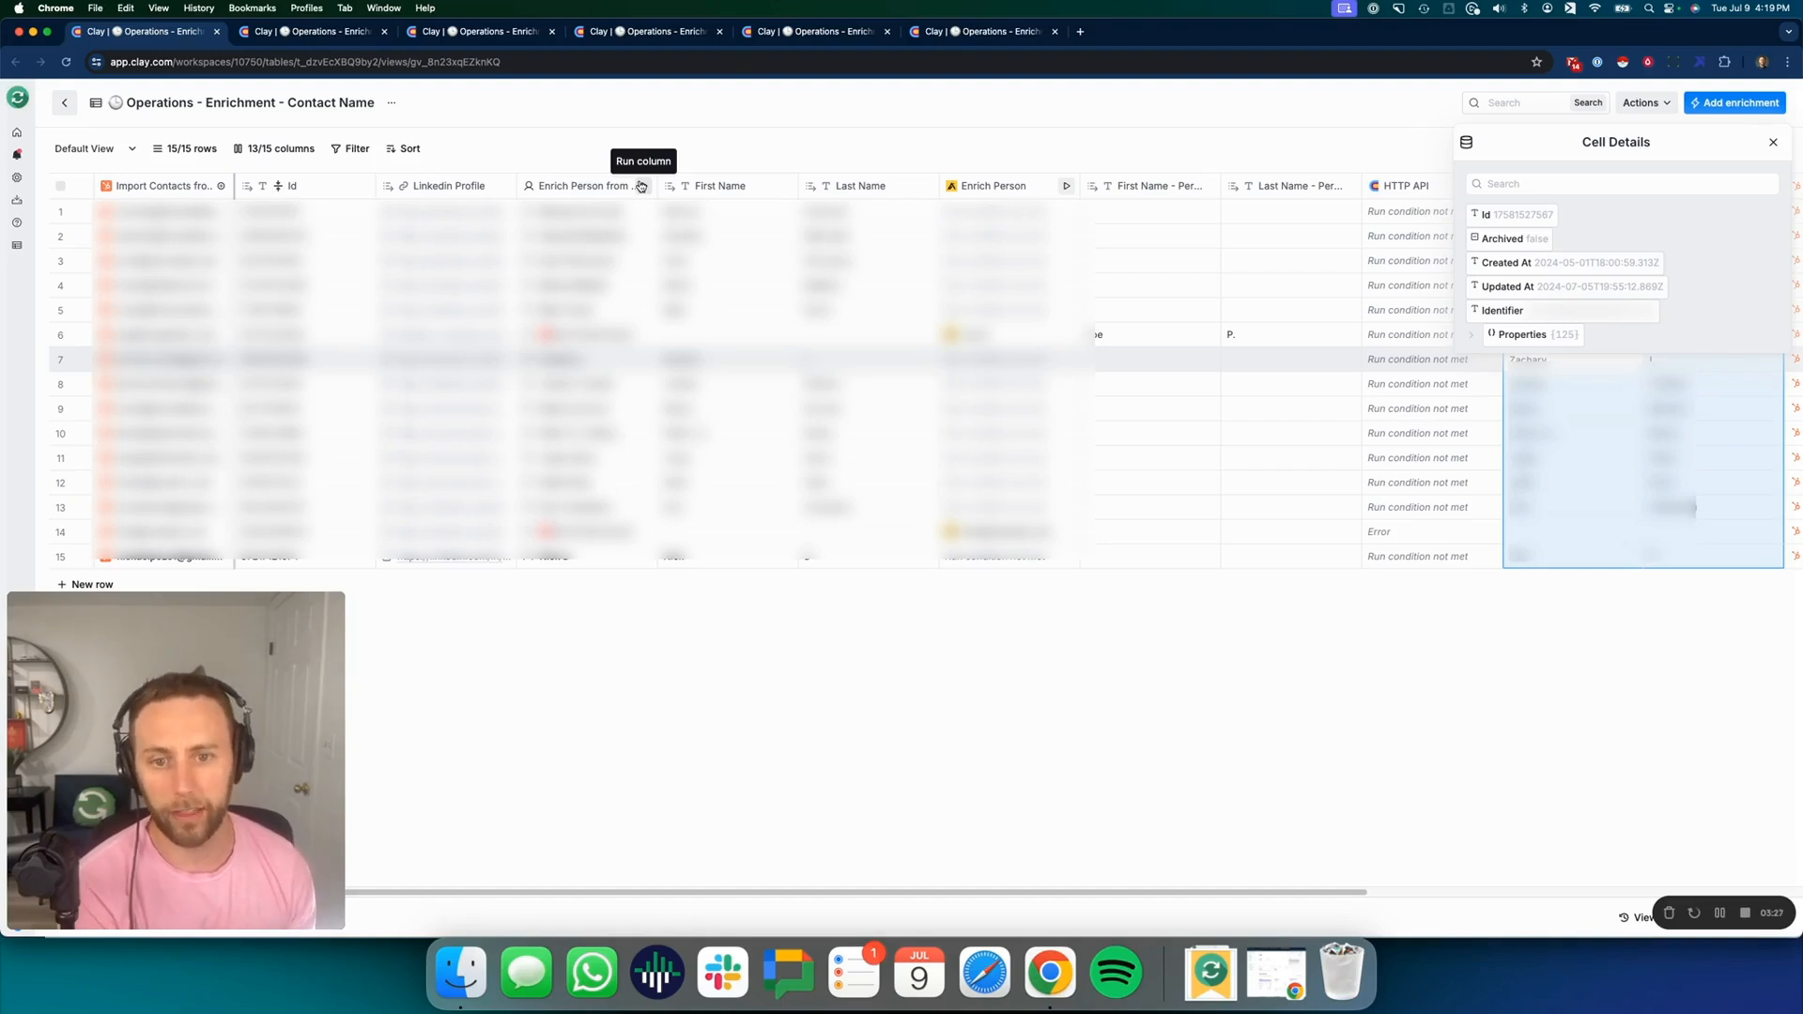
mouse_move(673, 143)
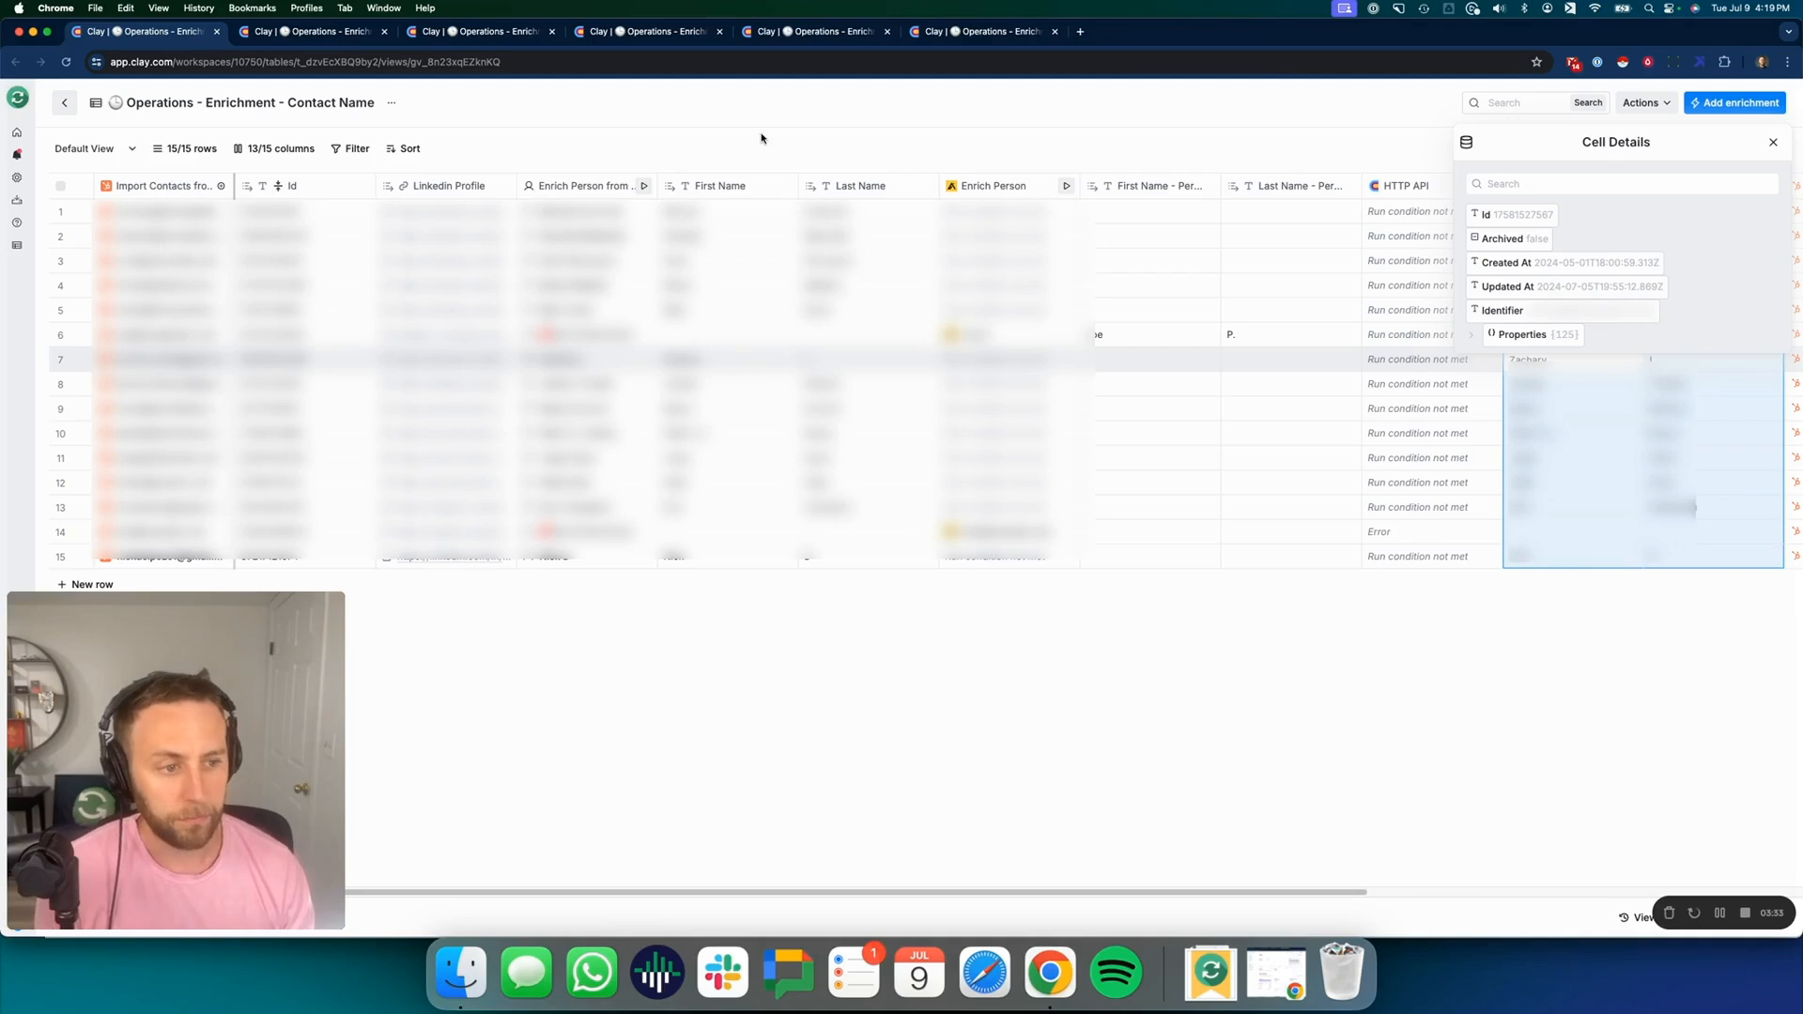
mouse_move(639, 185)
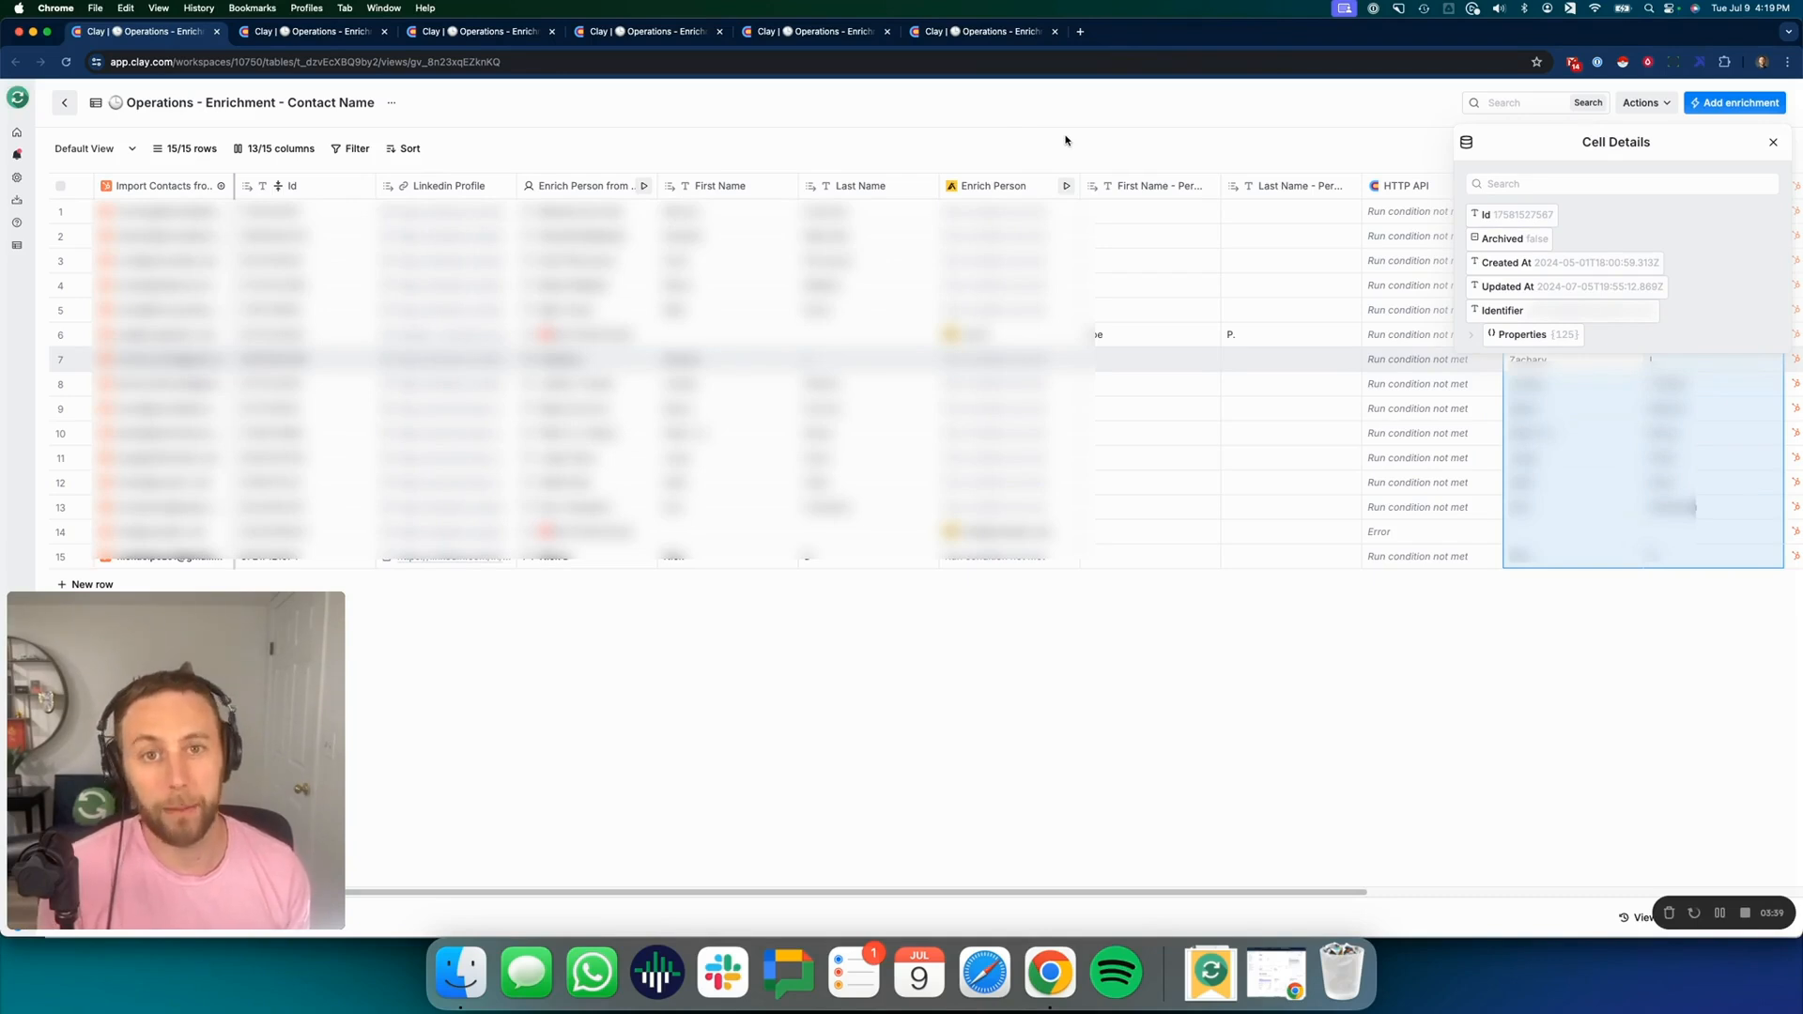
mouse_move(1035, 124)
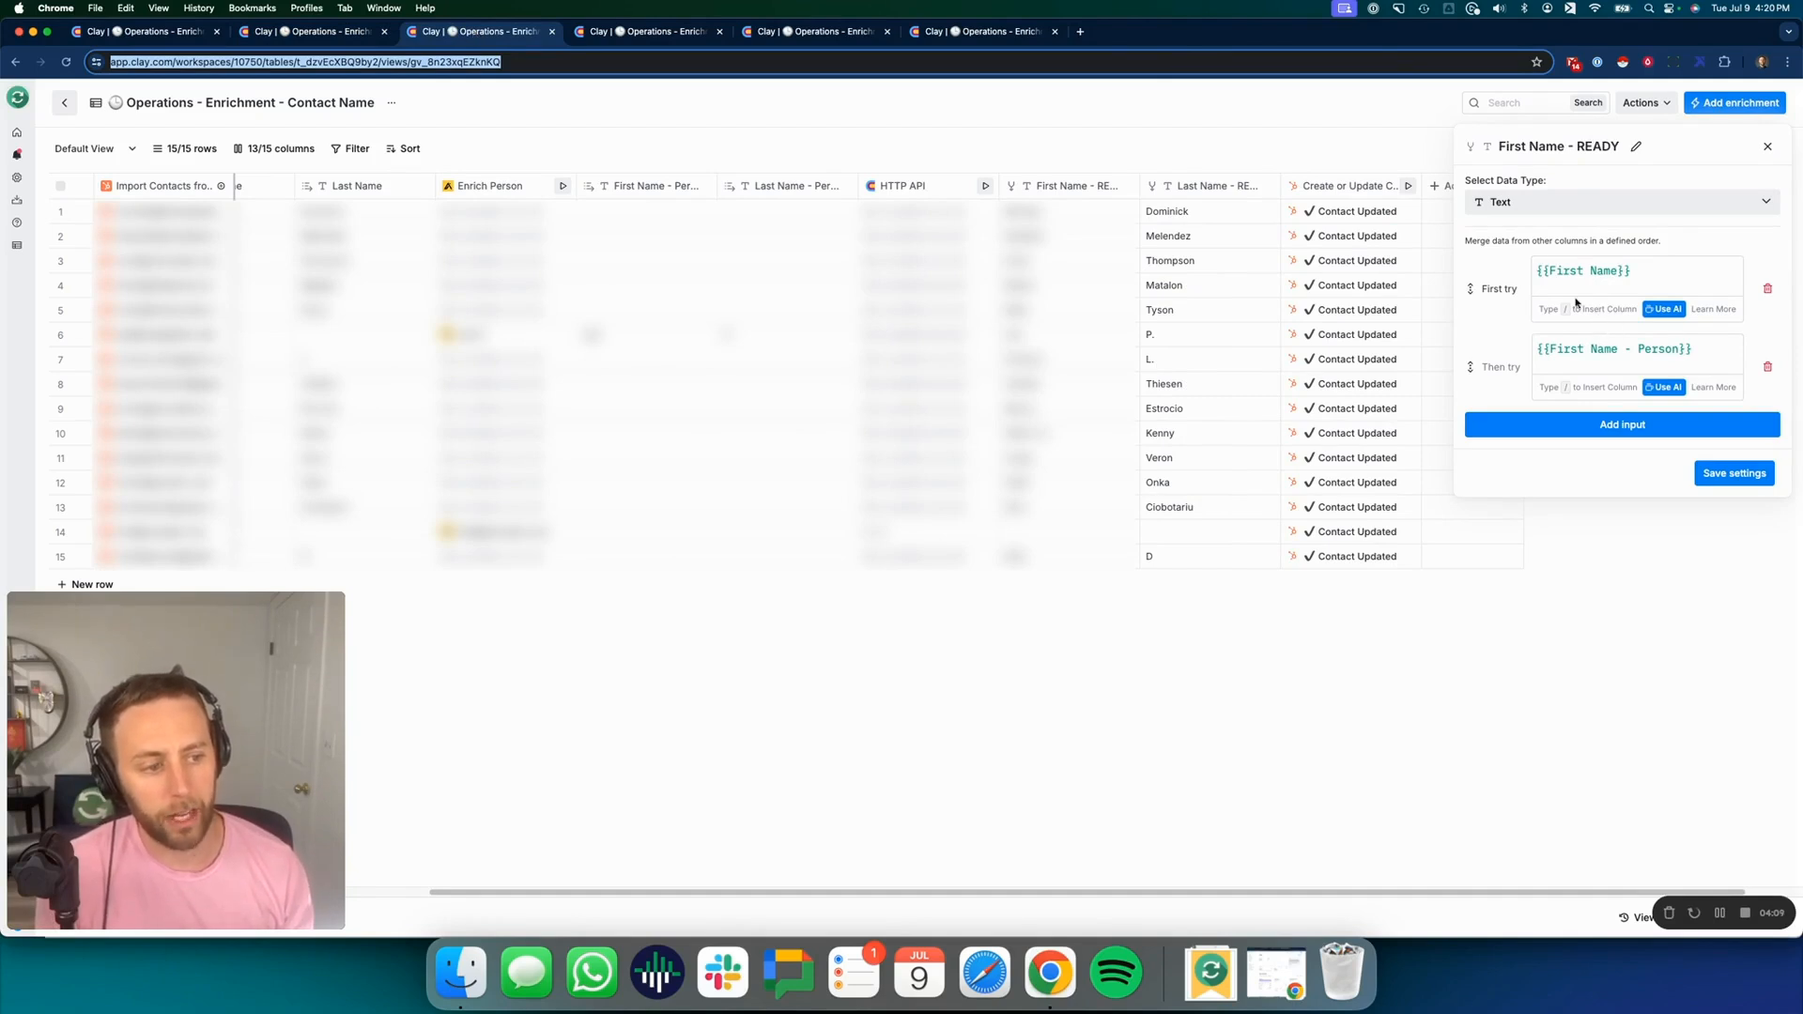
mouse_move(1146, 108)
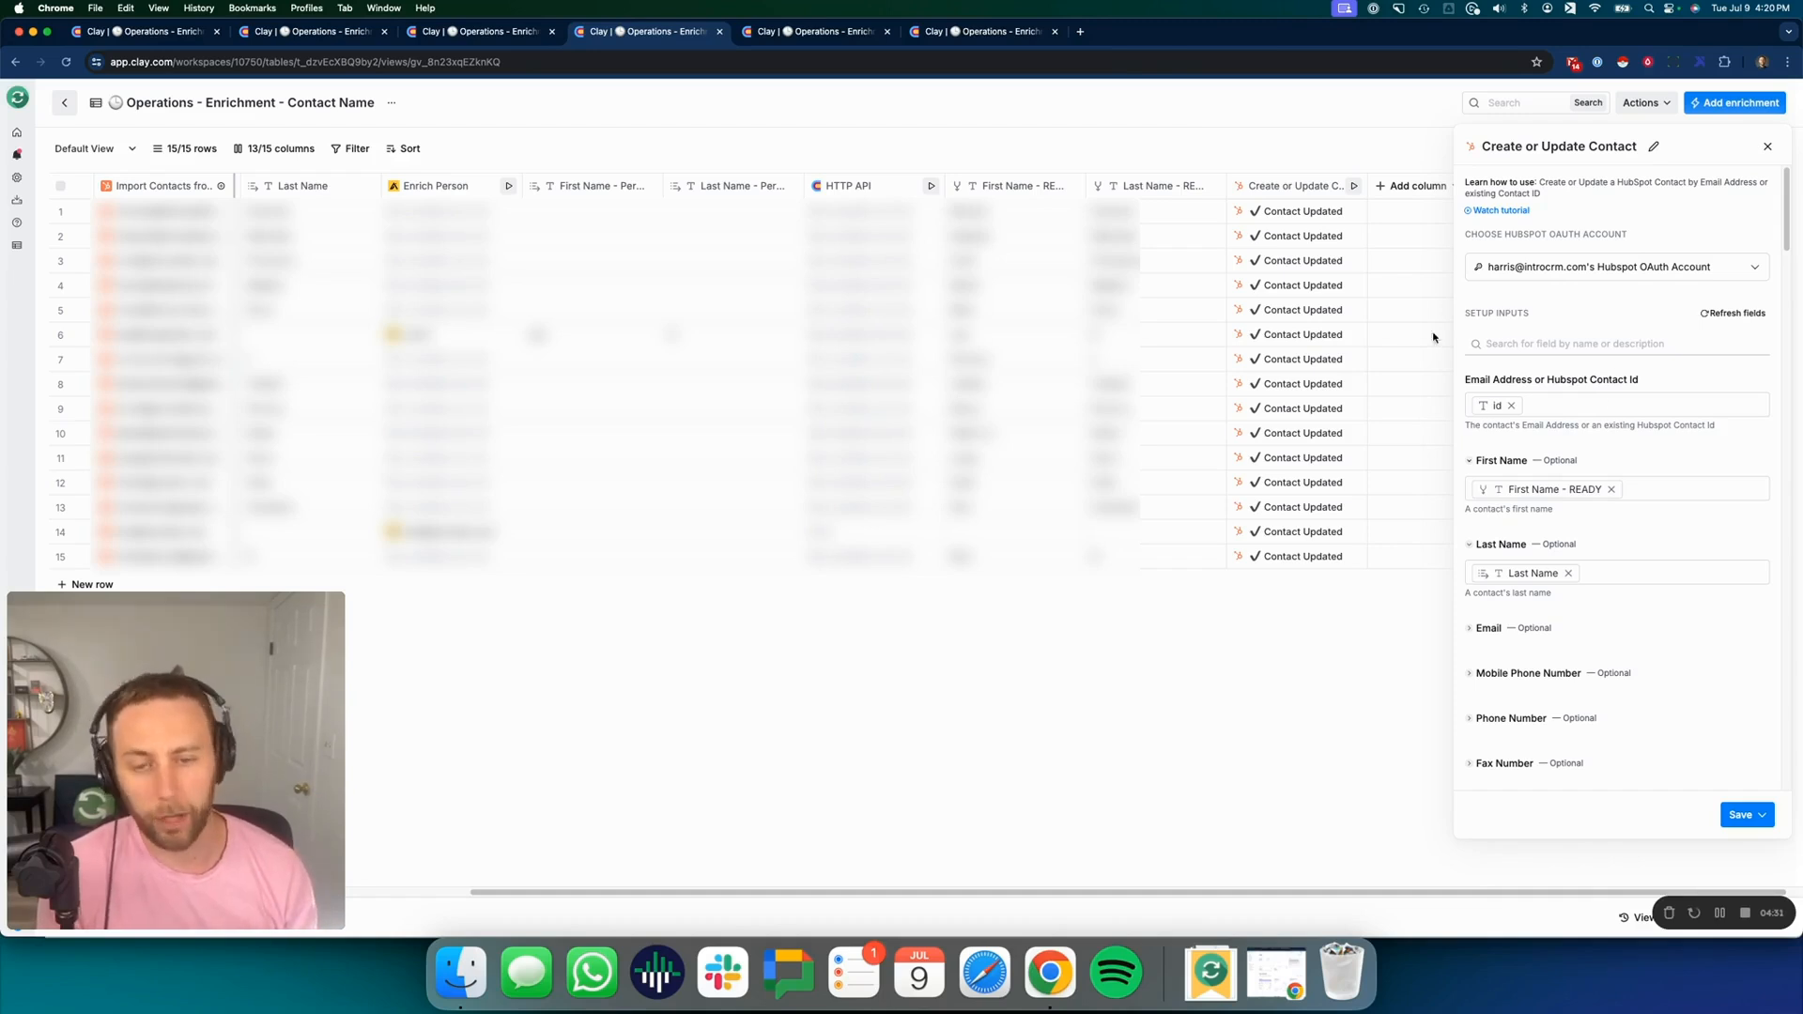
mouse_move(816, 31)
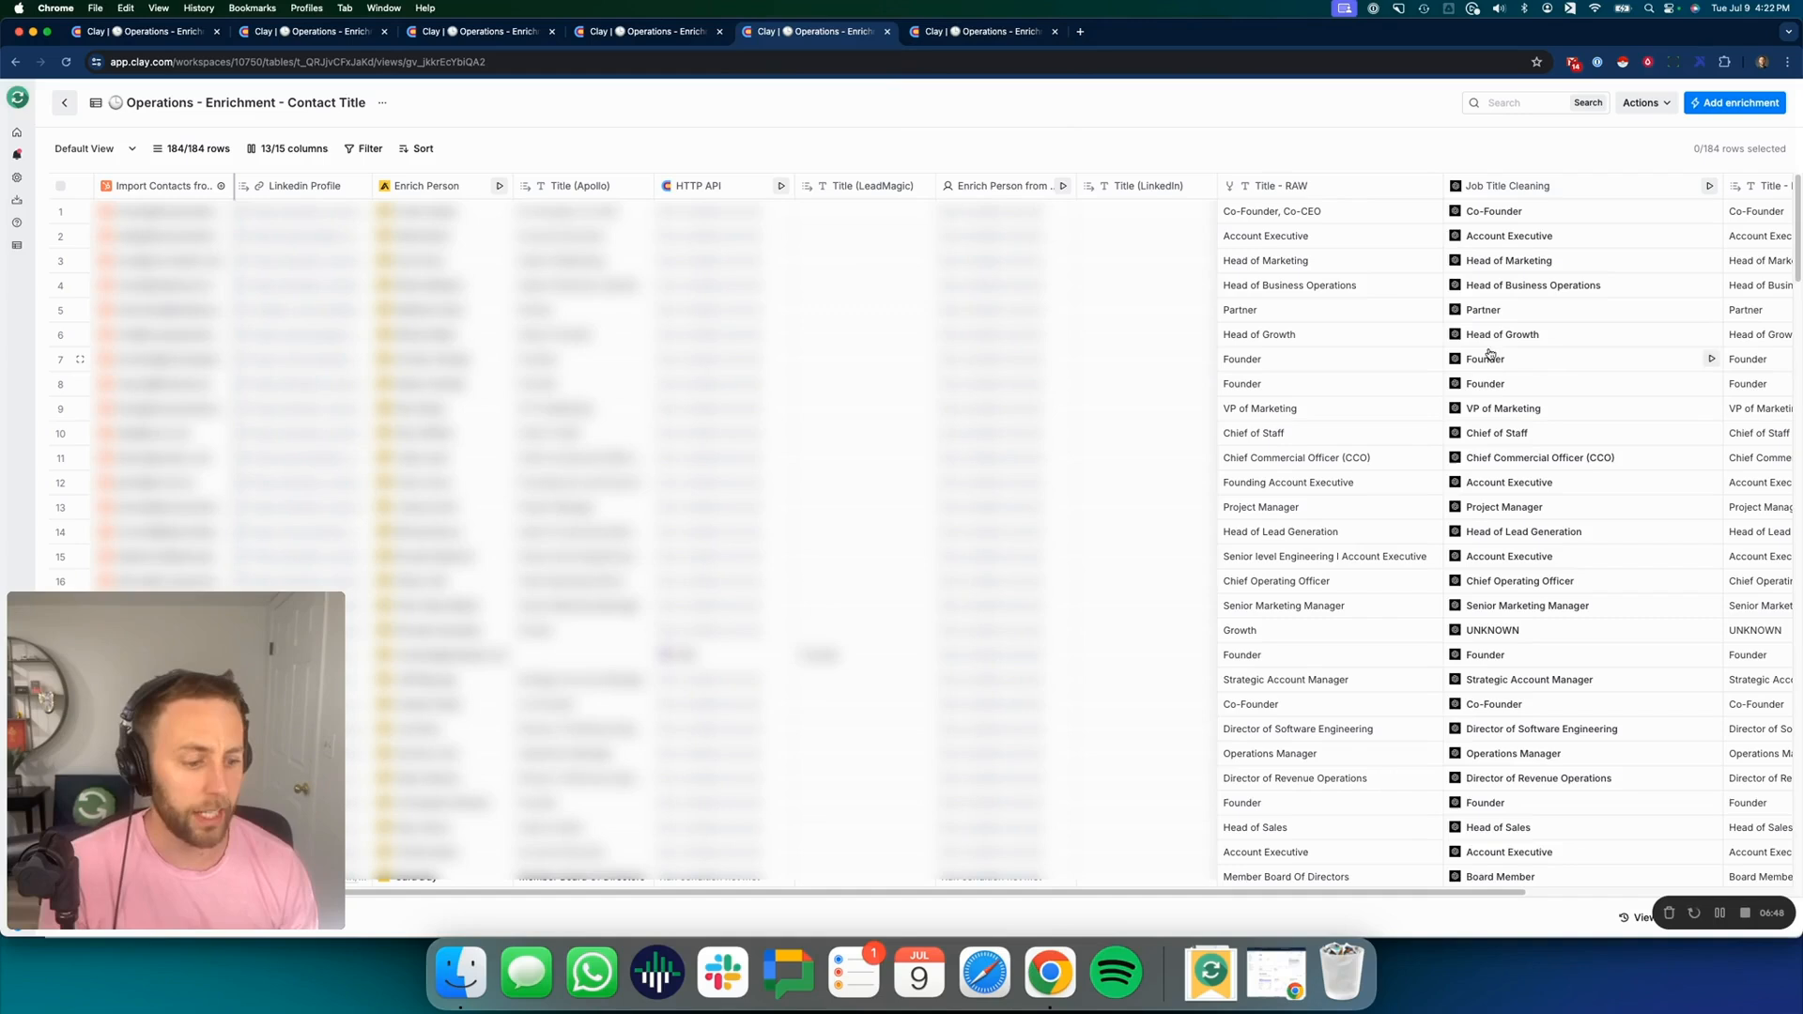
Open the Job Title Cleaning column to view its AI prompt for cleaning raw titles
left_click(839, 185)
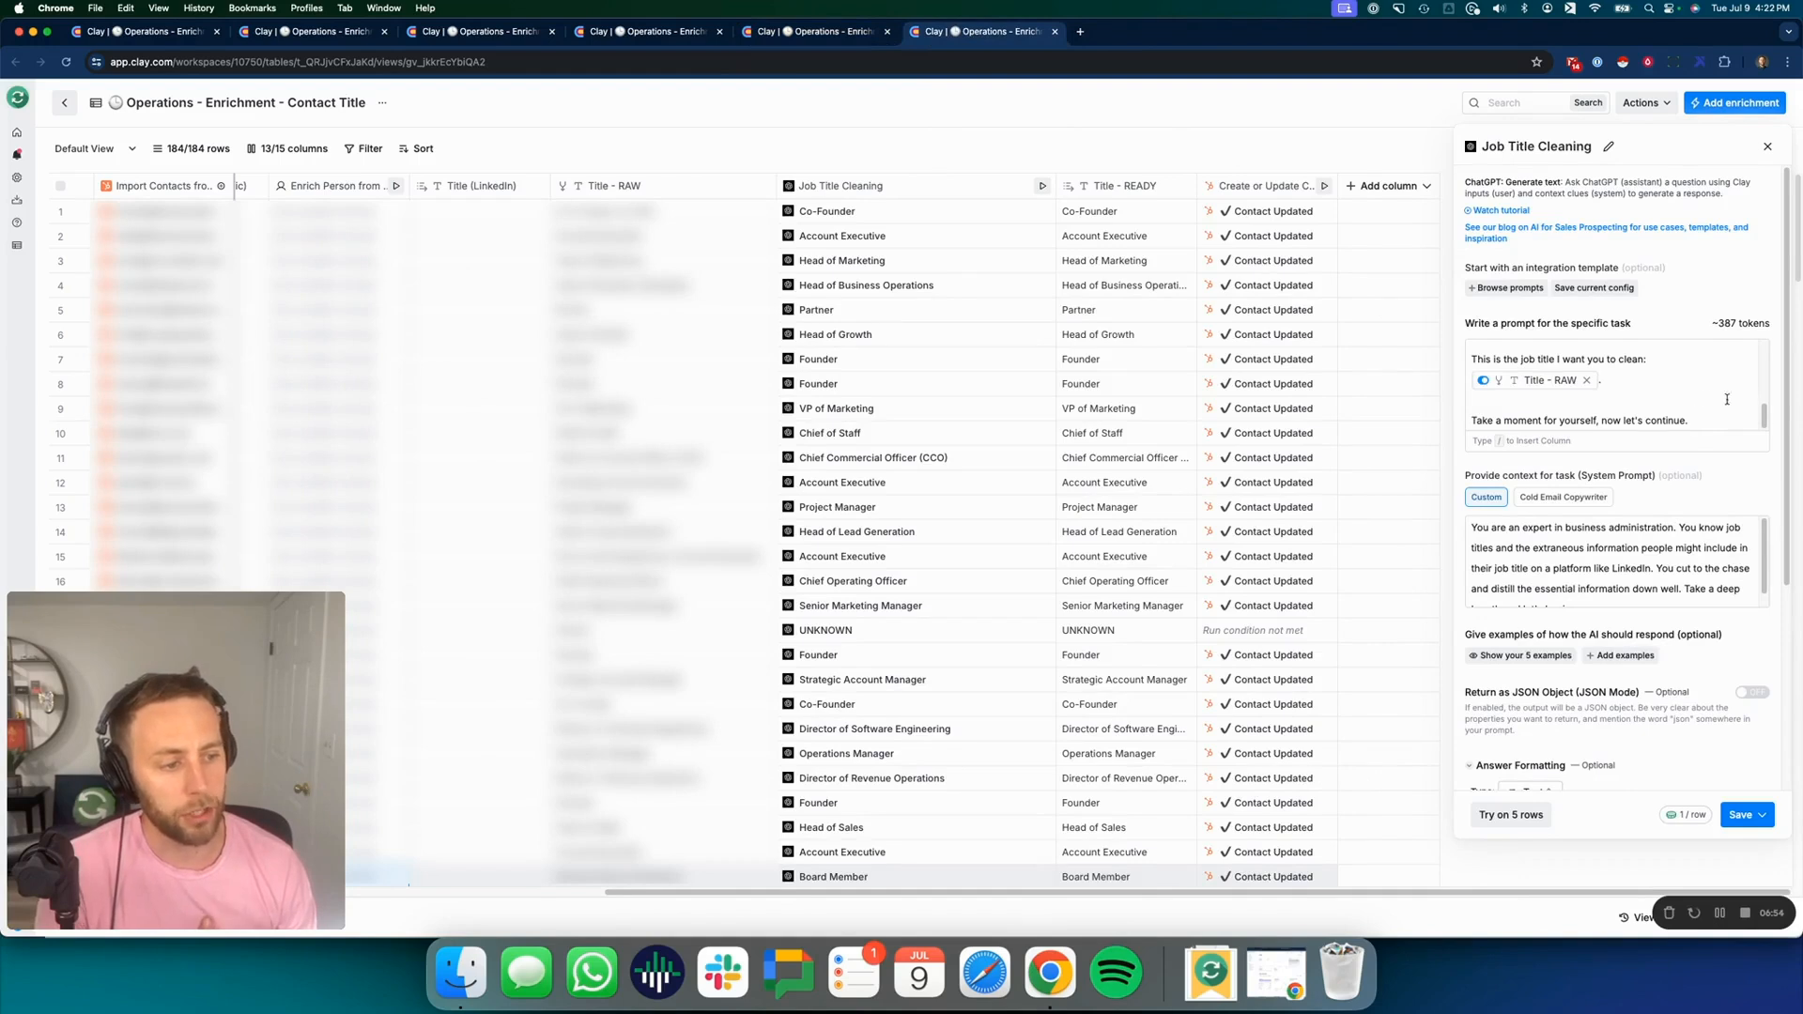
type("I will give you a LinkedIn job title that needs to be cleaned, so that it only contains the job title or functional area of a business. If it doesn't make sense as a job title or functional area of a business at all, return \"UNKNOWN\".")
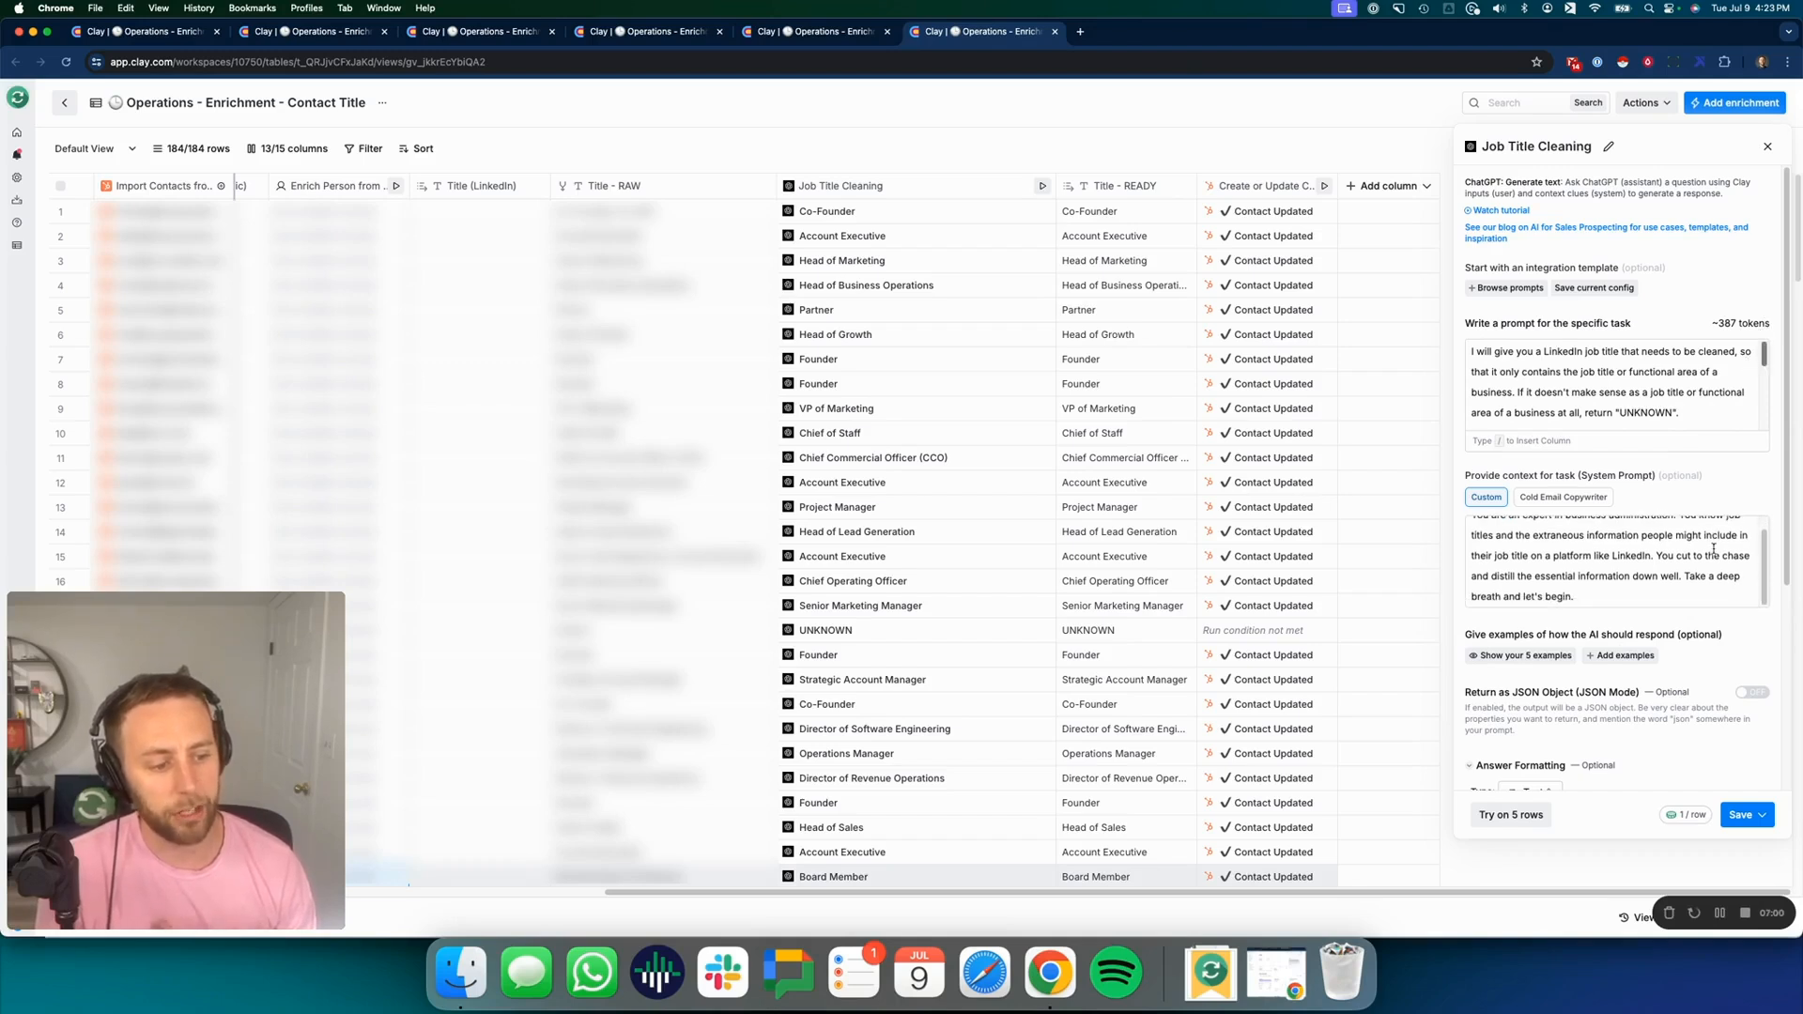
scroll("down", 3)
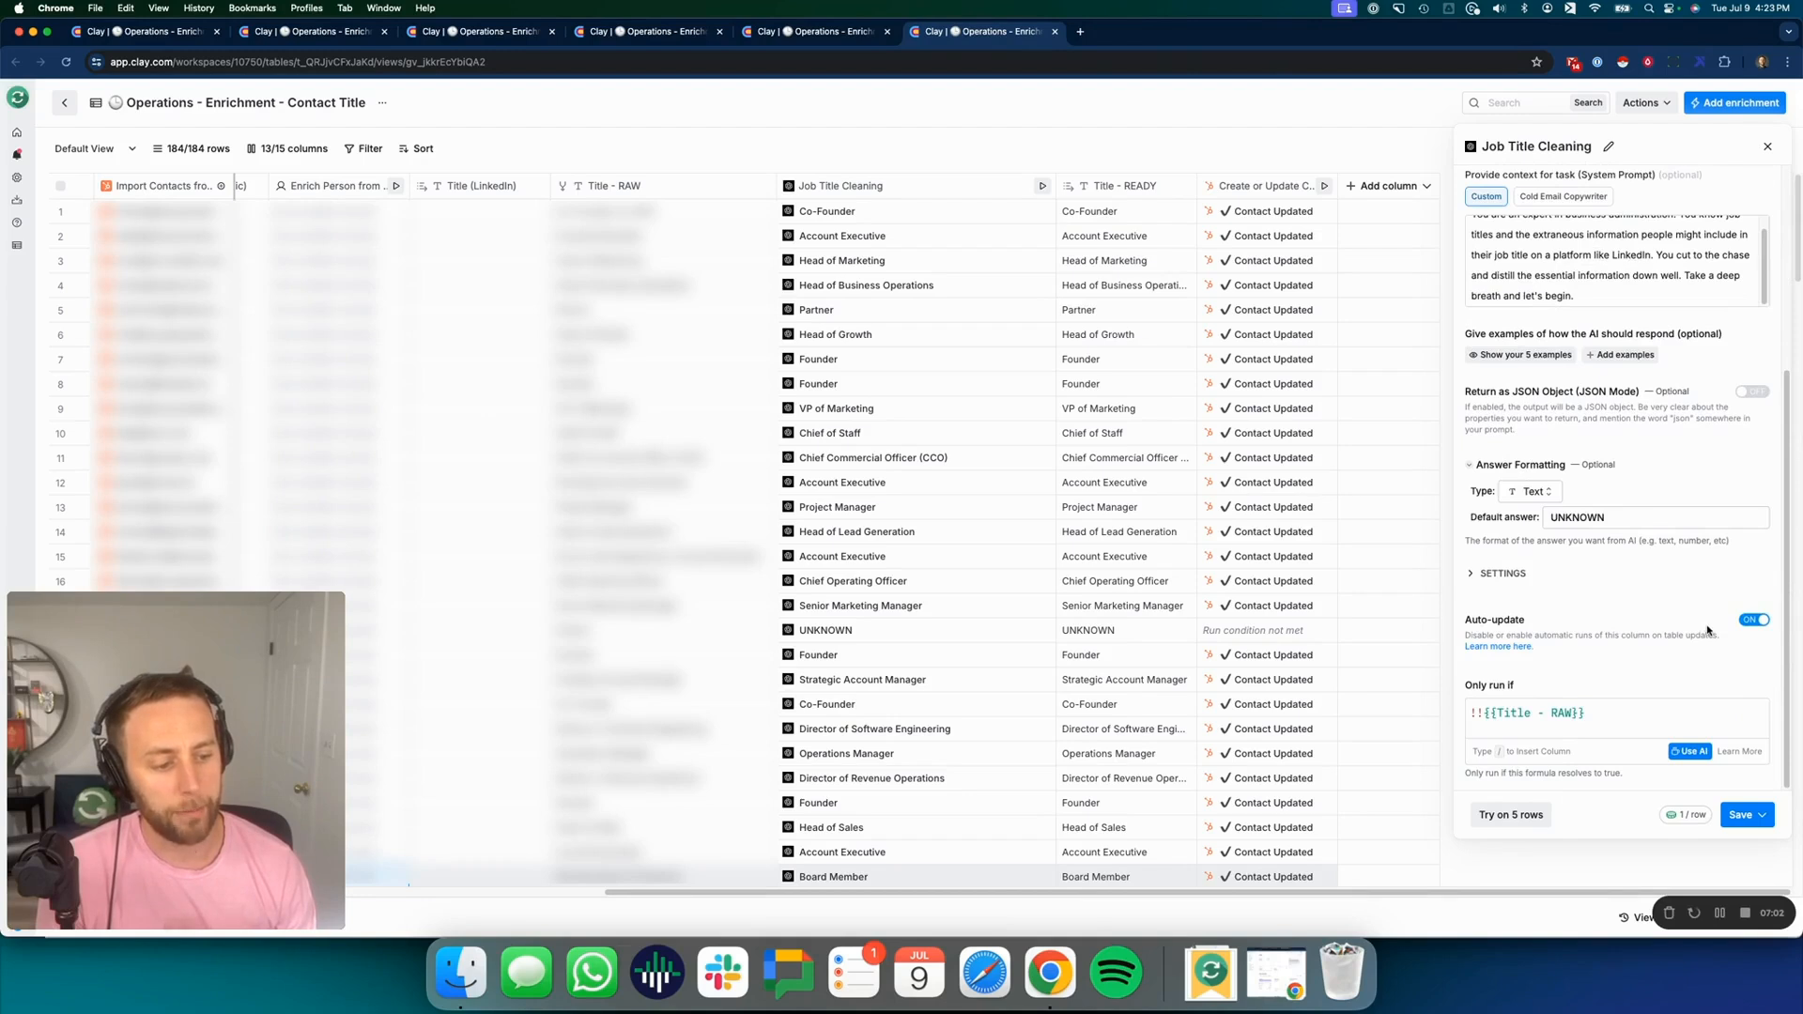
mouse_move(1593, 711)
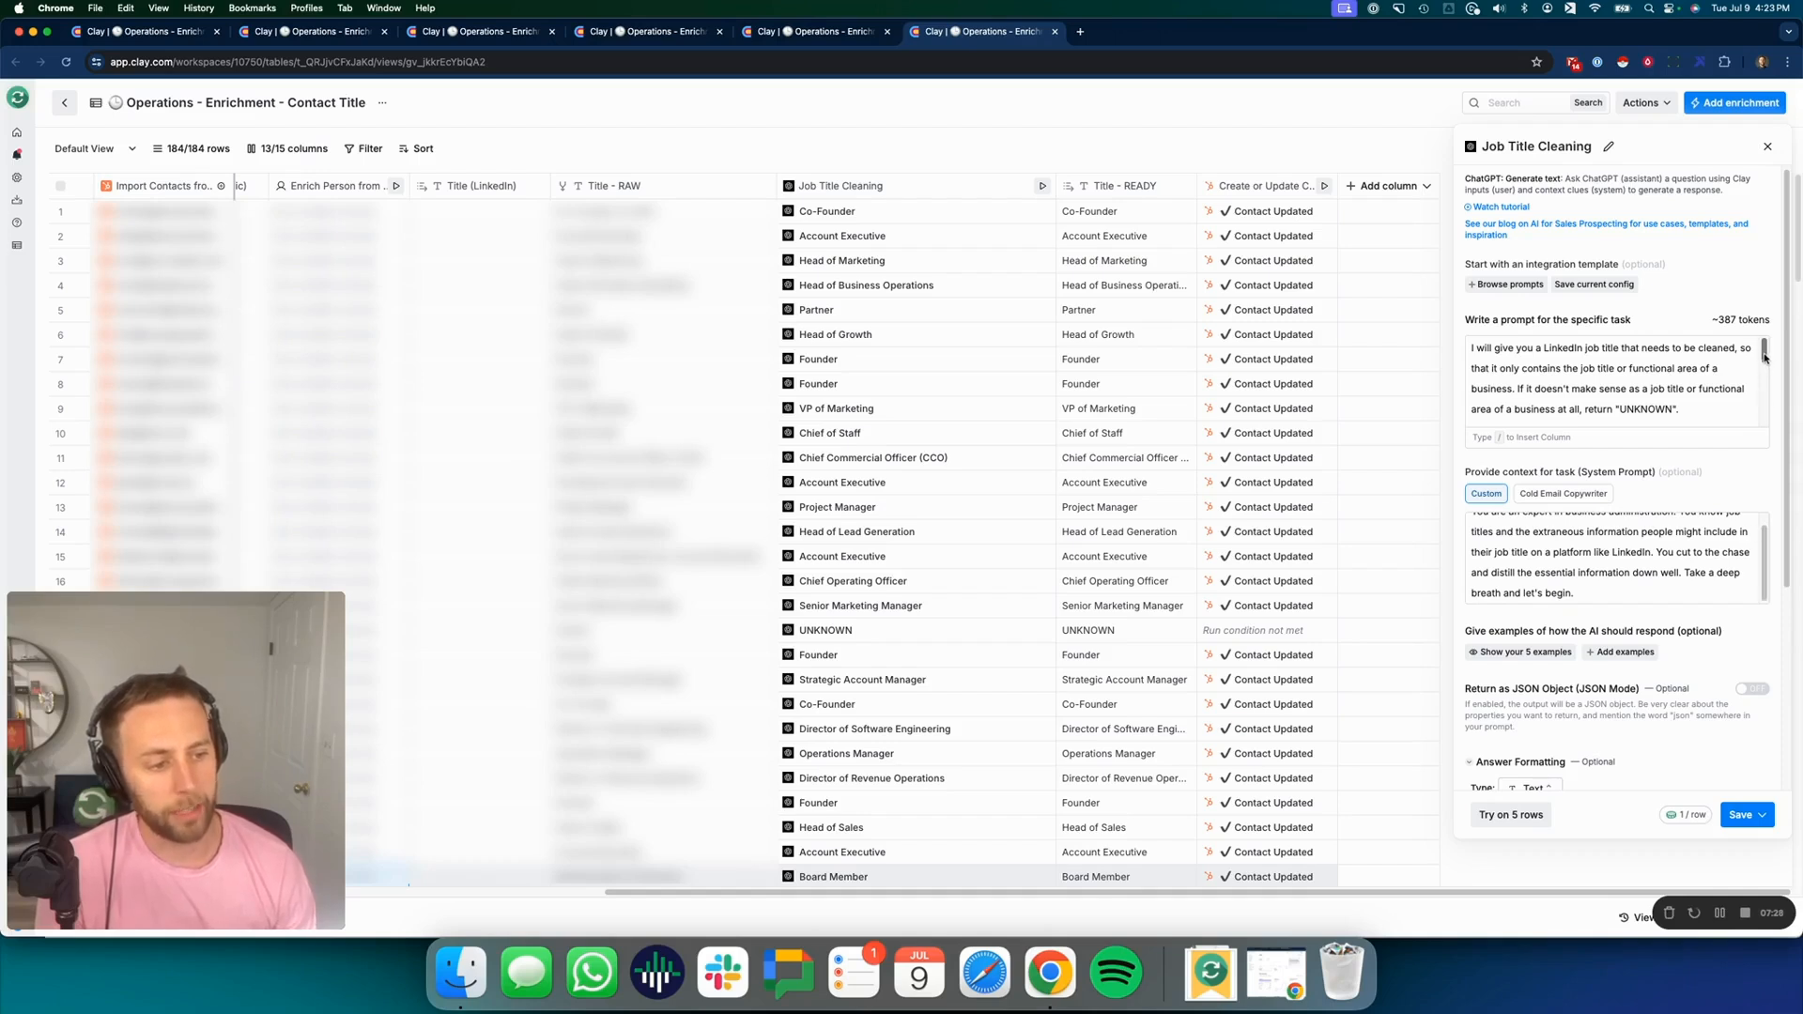
scroll("down", 3)
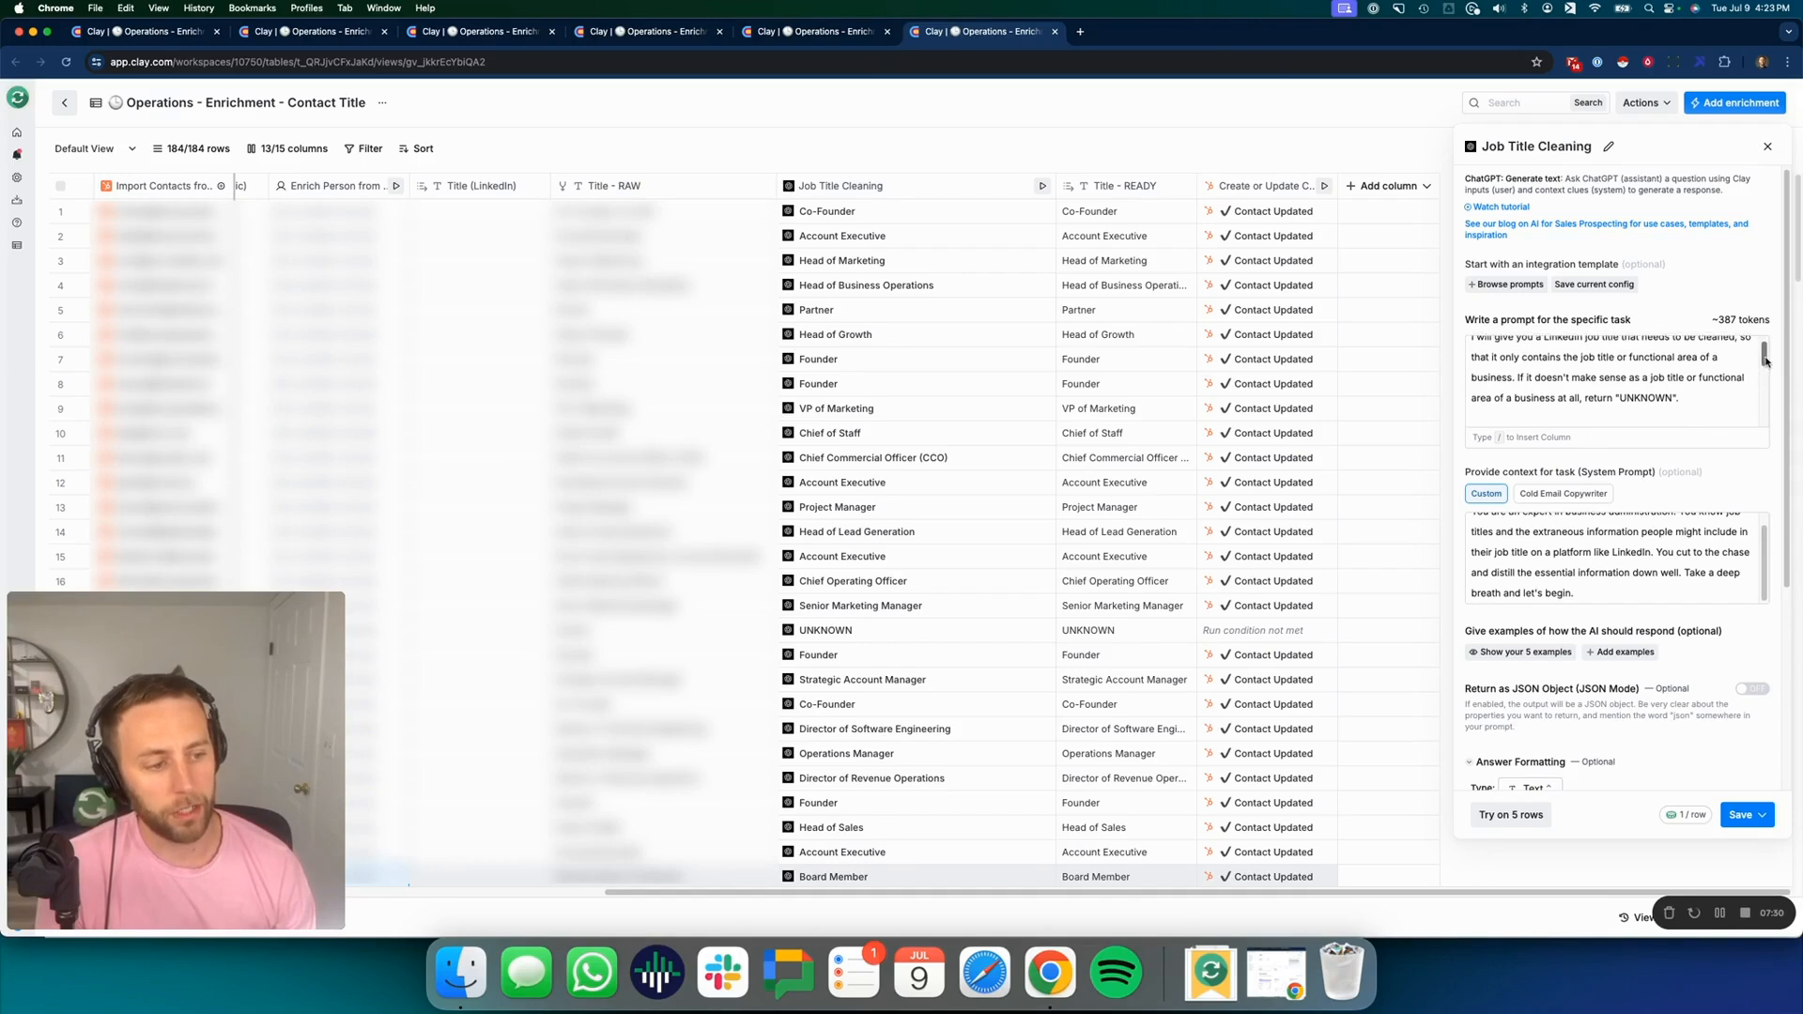
scroll("down", 3)
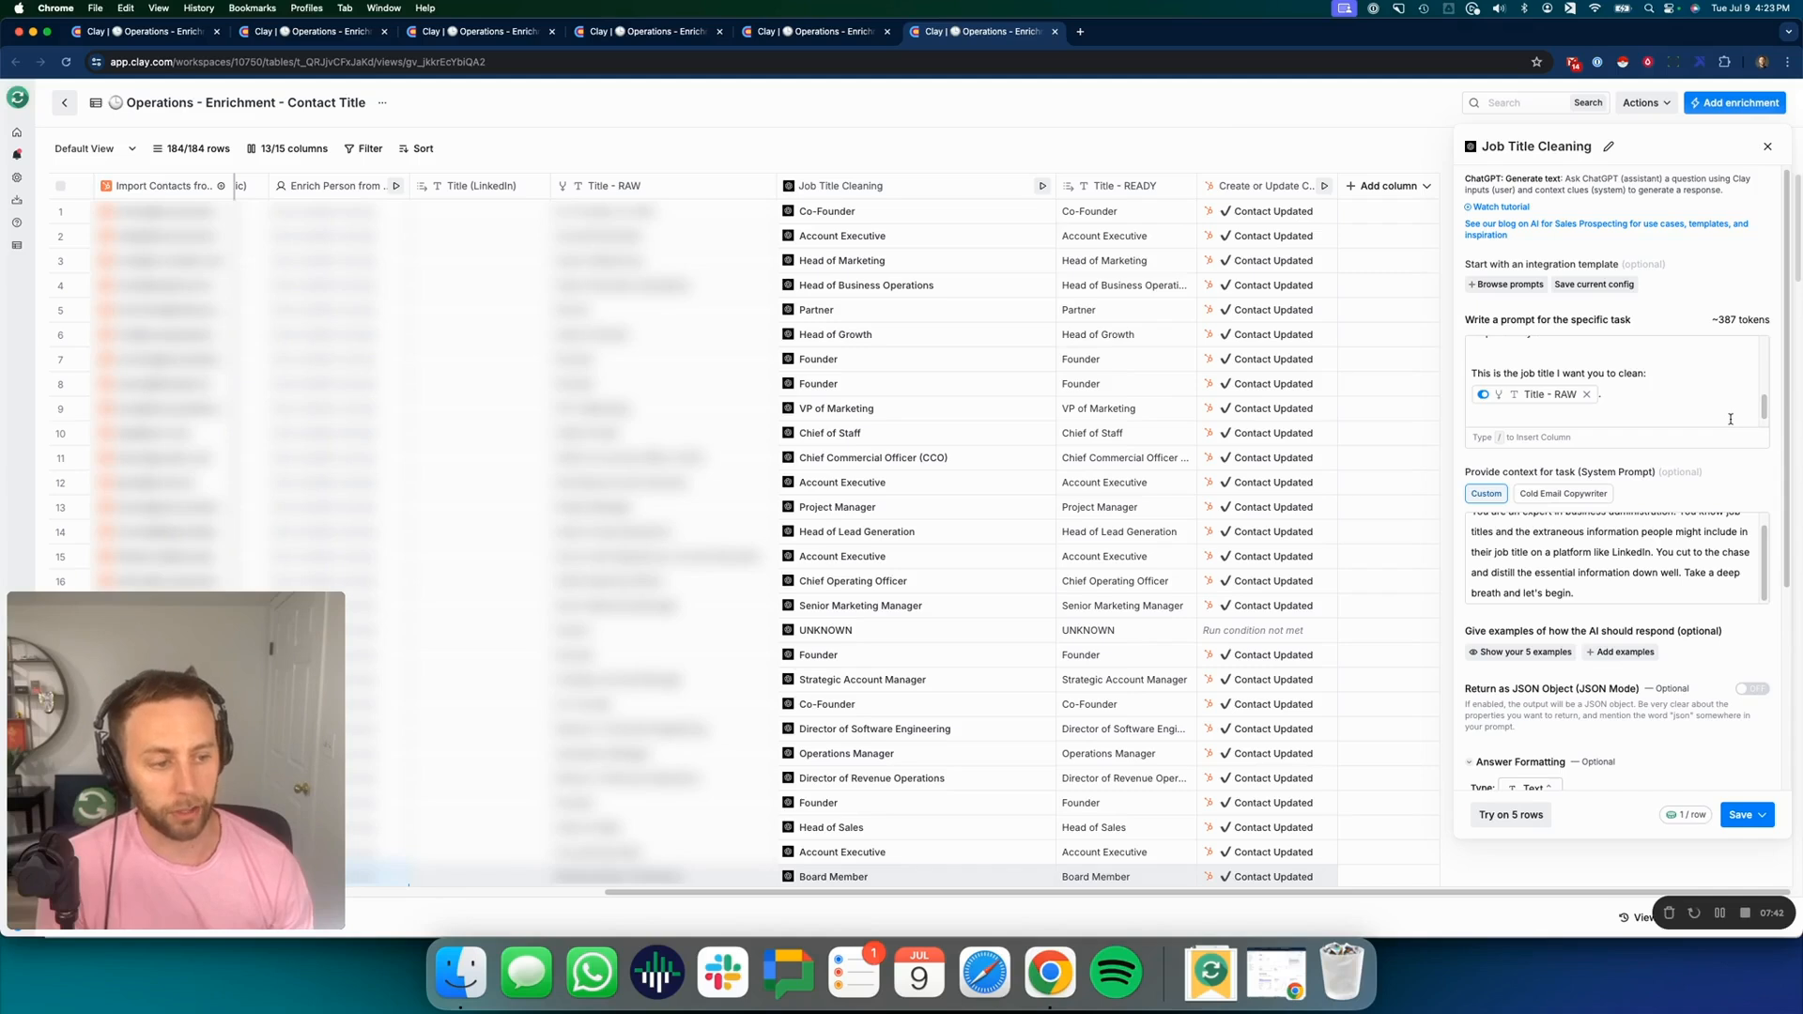
mouse_move(1414, 350)
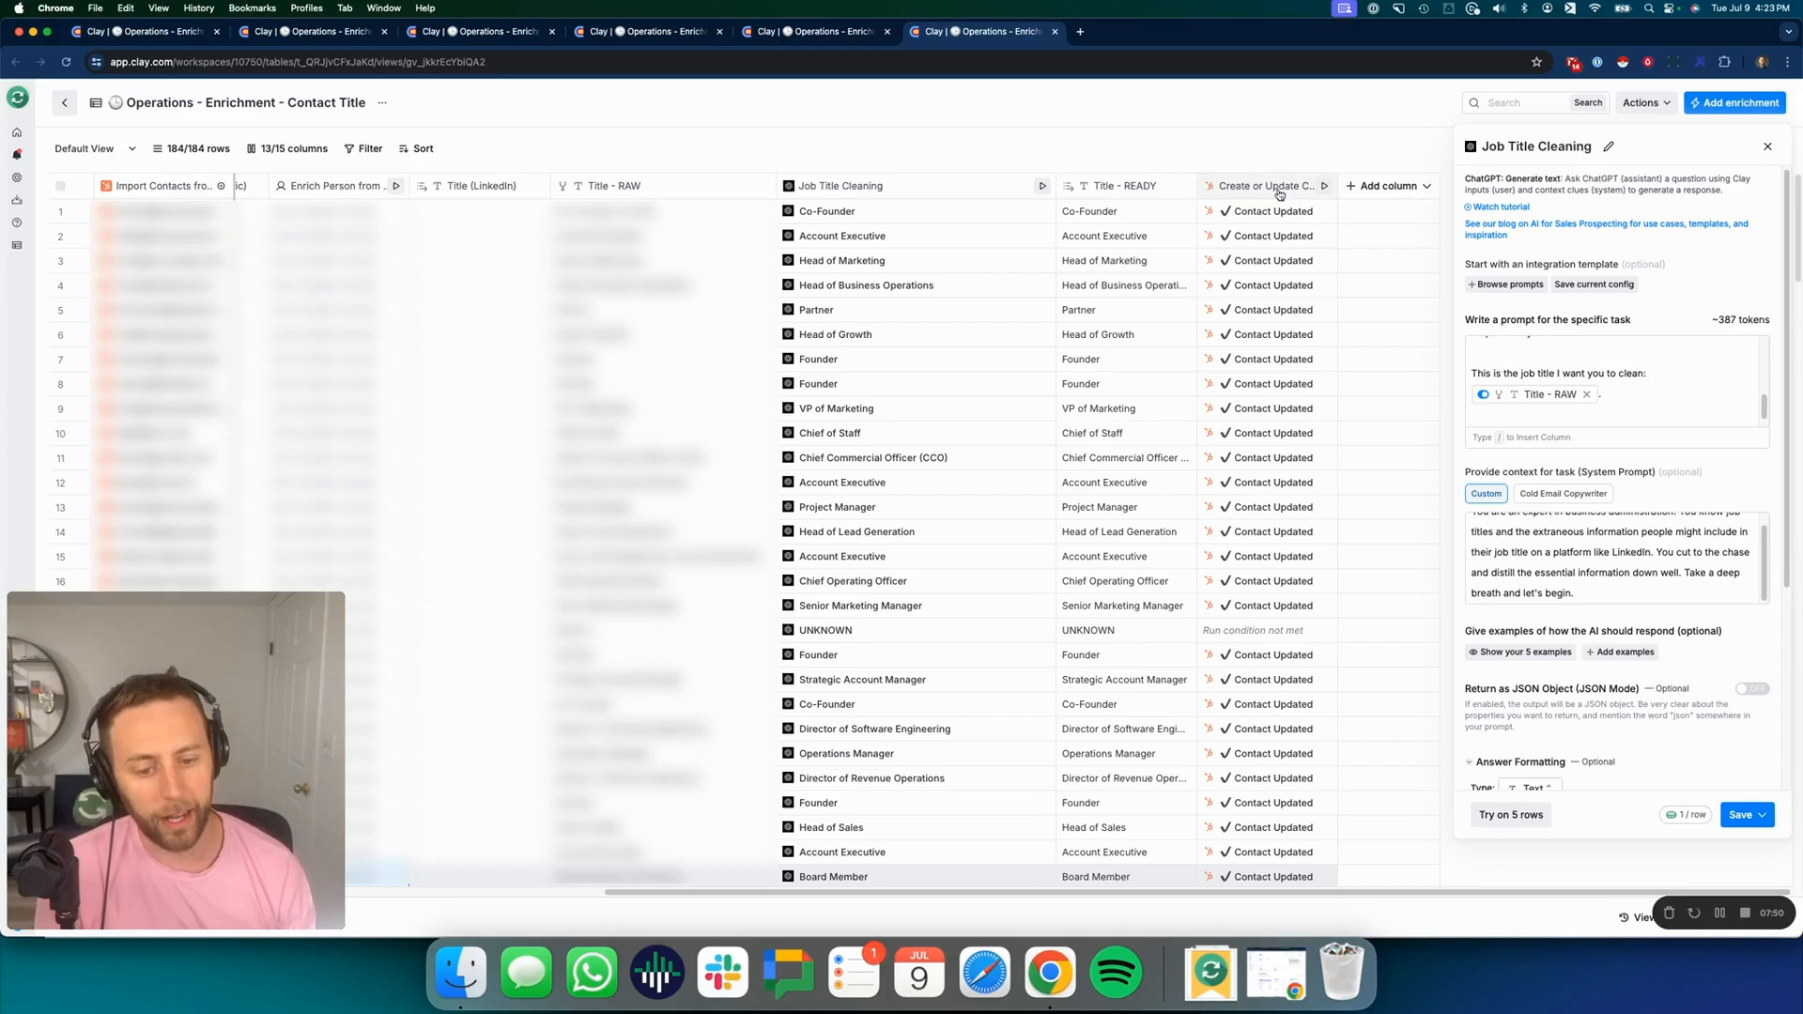
mouse_move(1190, 604)
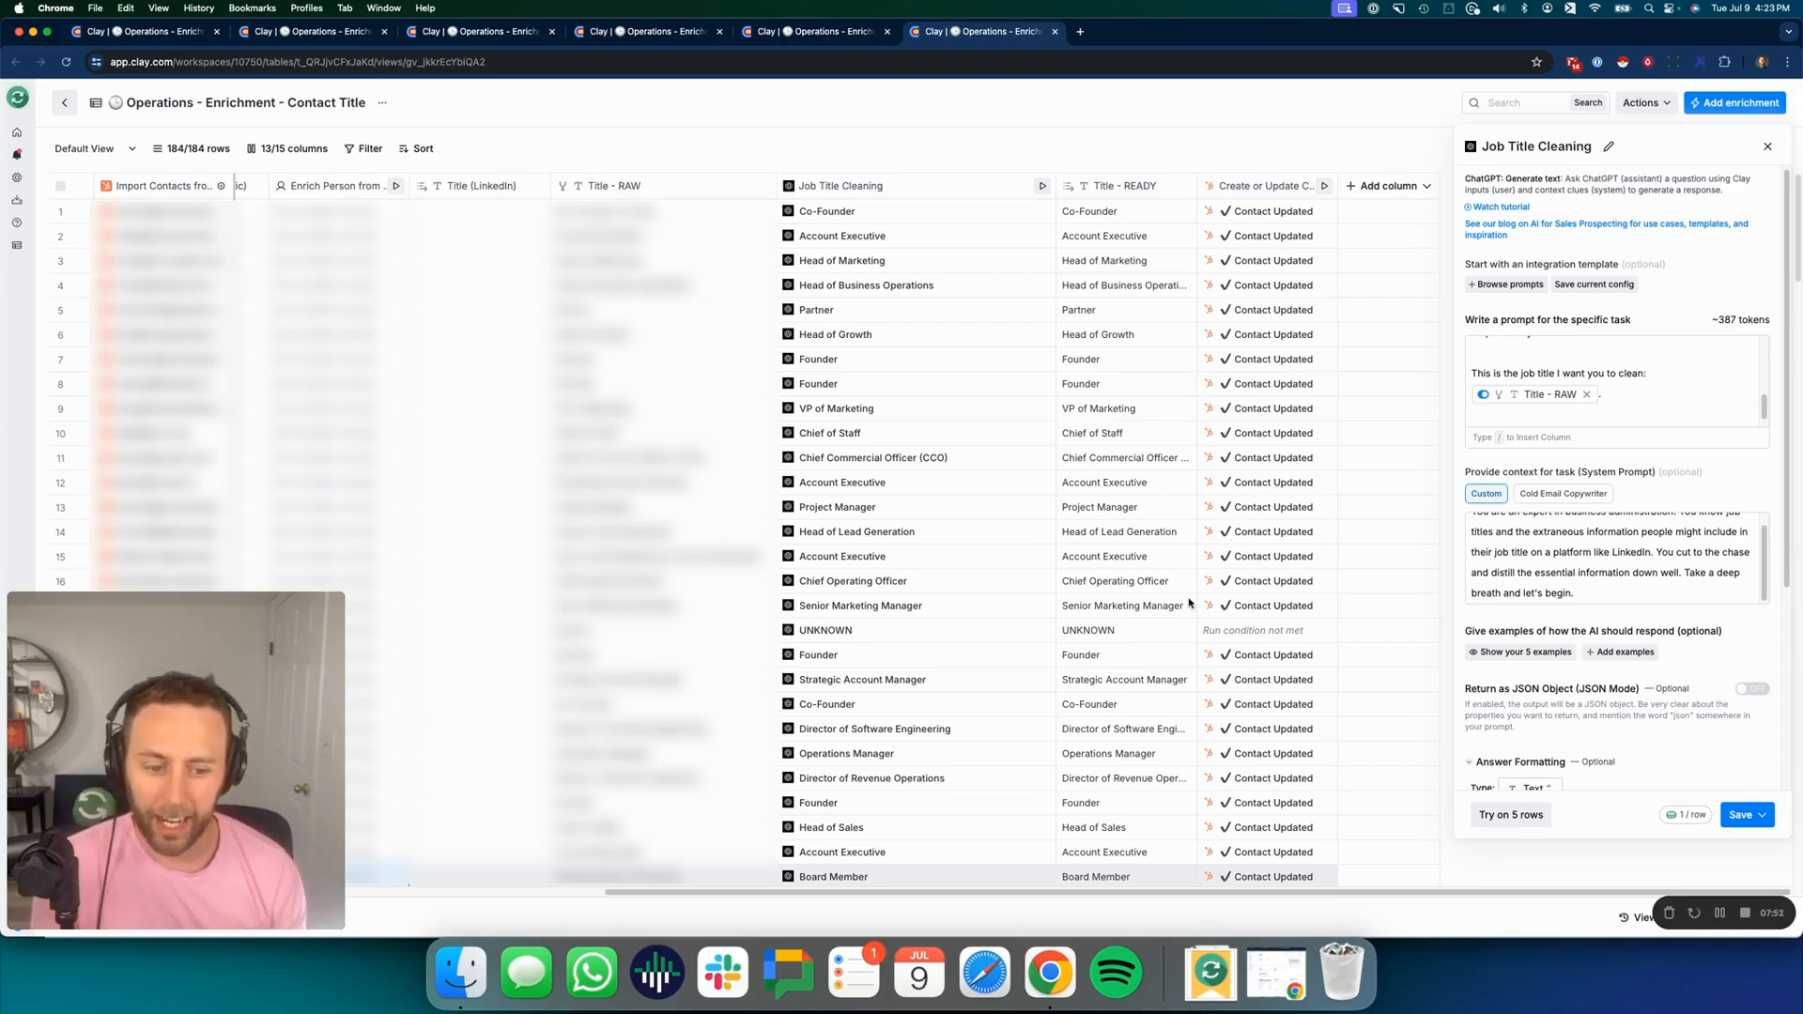